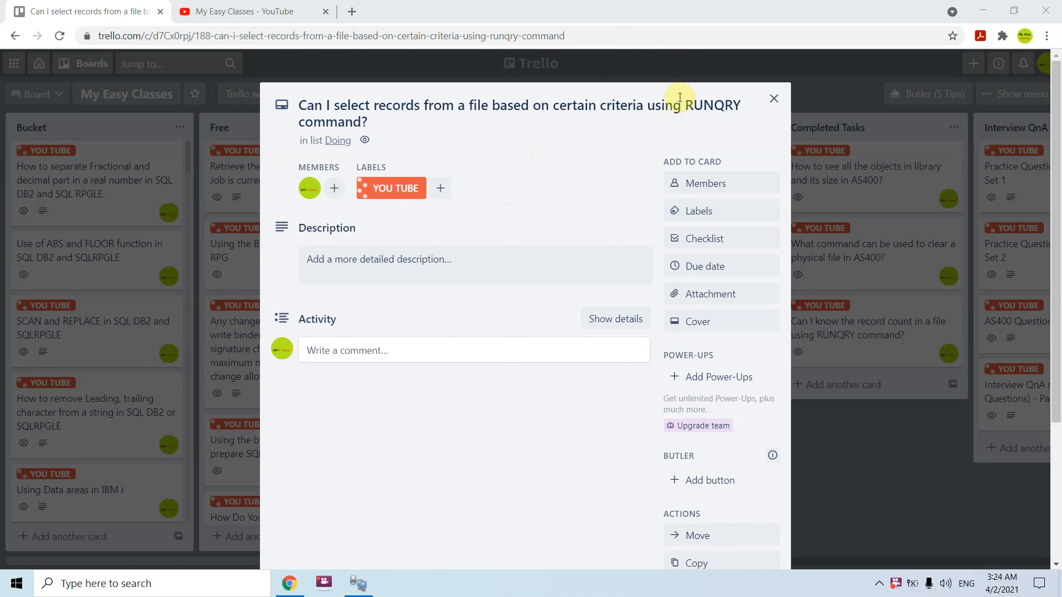
mouse_move(406, 175)
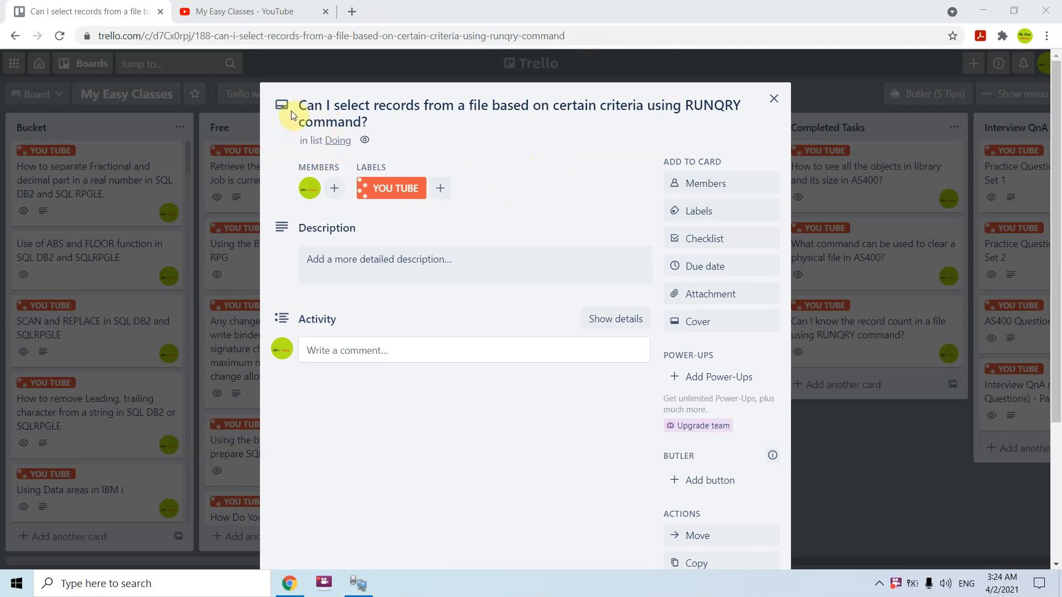
mouse_move(479, 141)
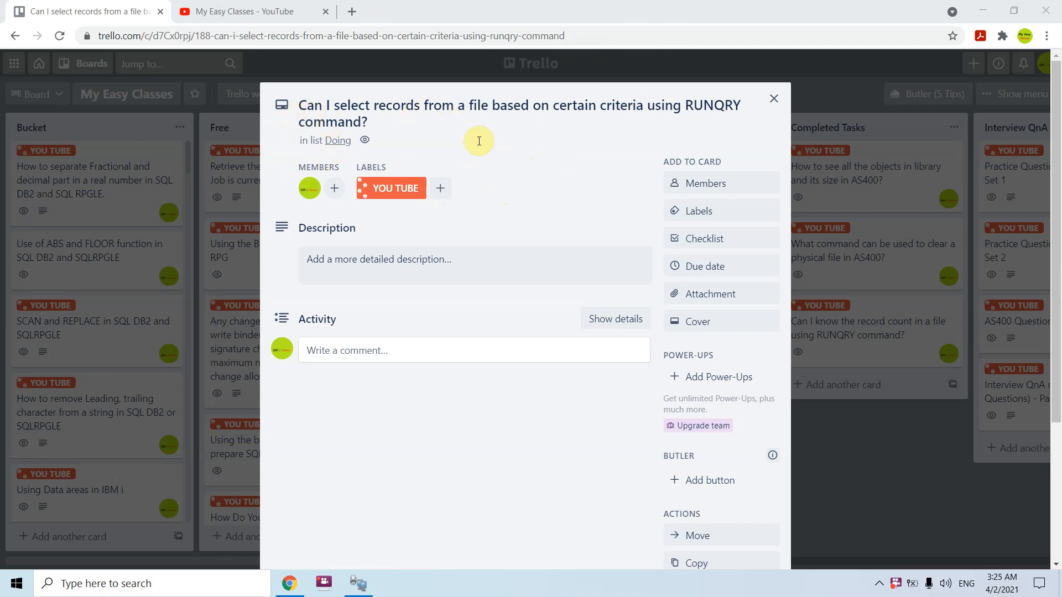
mouse_move(517, 109)
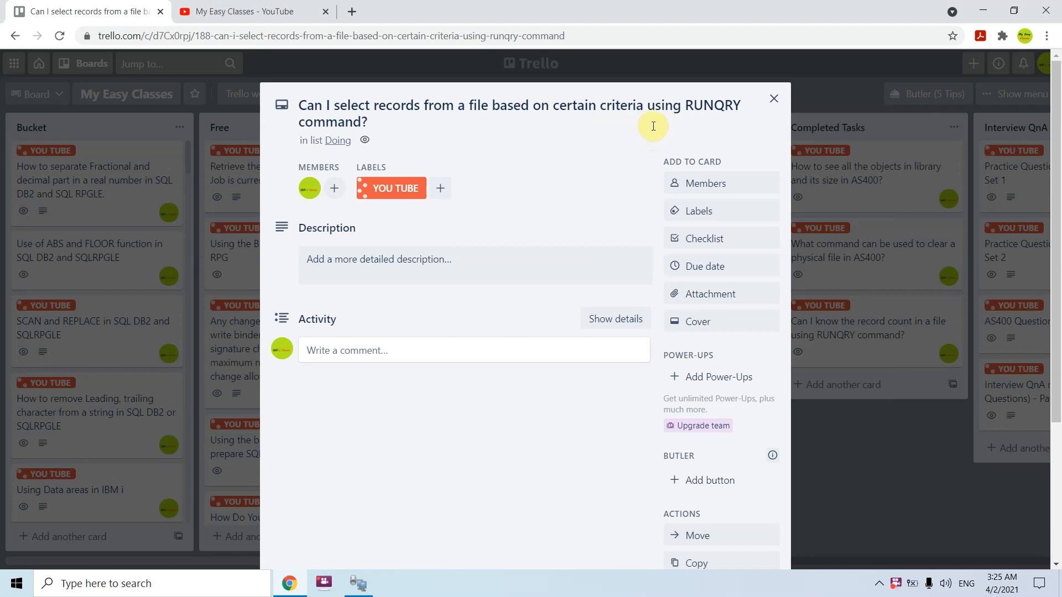
mouse_move(661, 135)
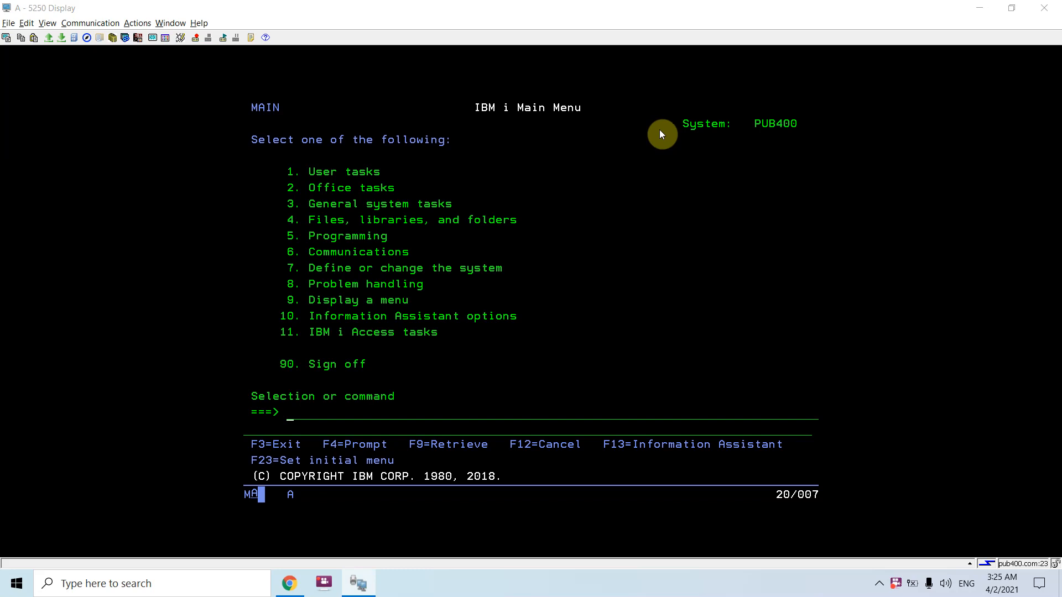
Enter RUNQRY for file CLPF1 on the command line and prompt its parameters.
text(RUNQRY QRYFILE((CLPF1)) RCDSLT(*YES))
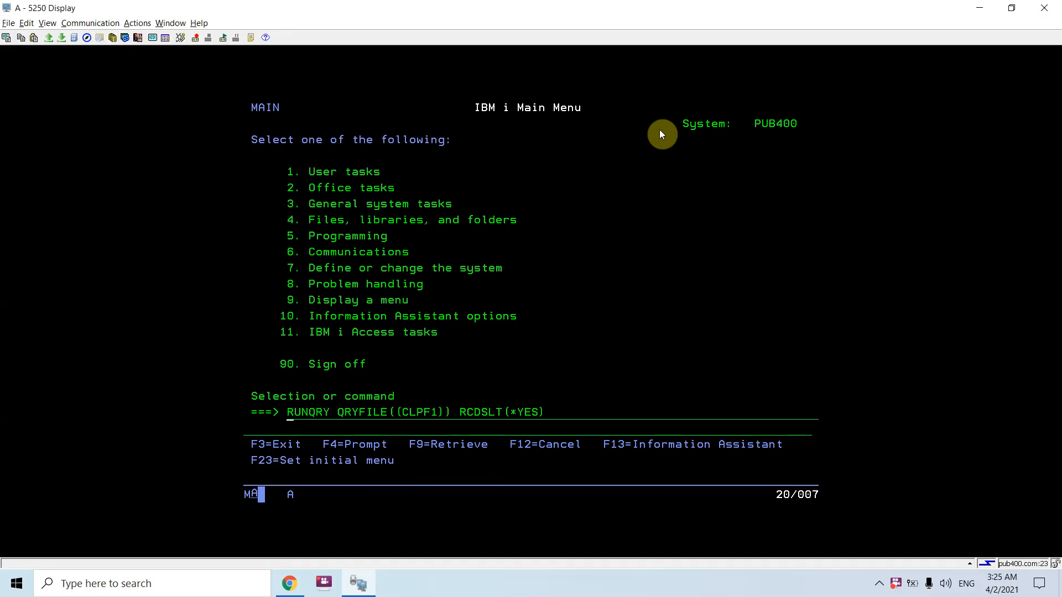
text(OUTFORM(*SUMMARY))
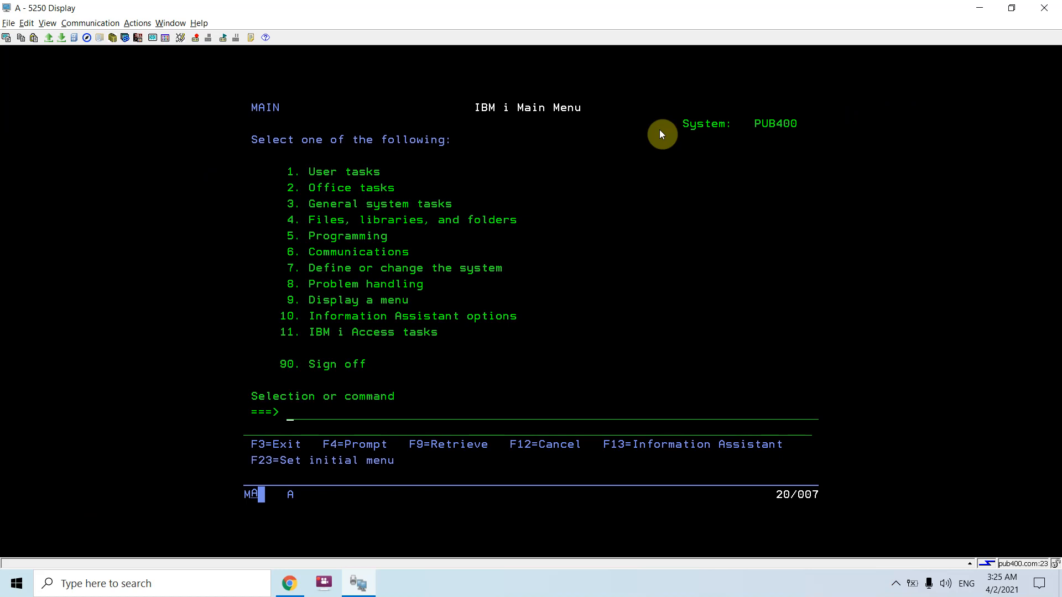
text(runqry *N clpf1)
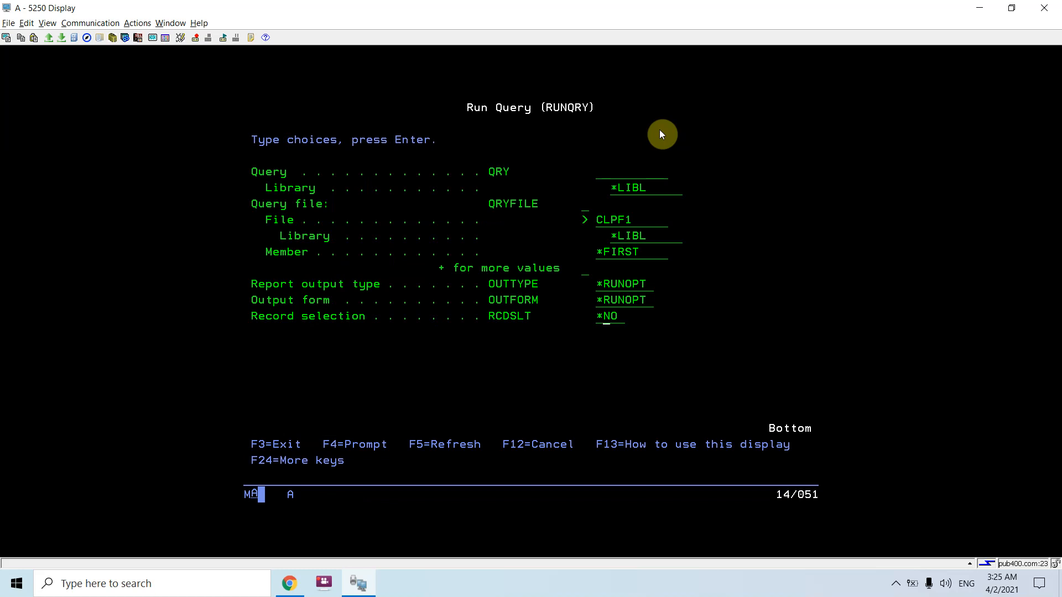
Set Record selection to *YES to reach the Select Records screen.
text(*YES)
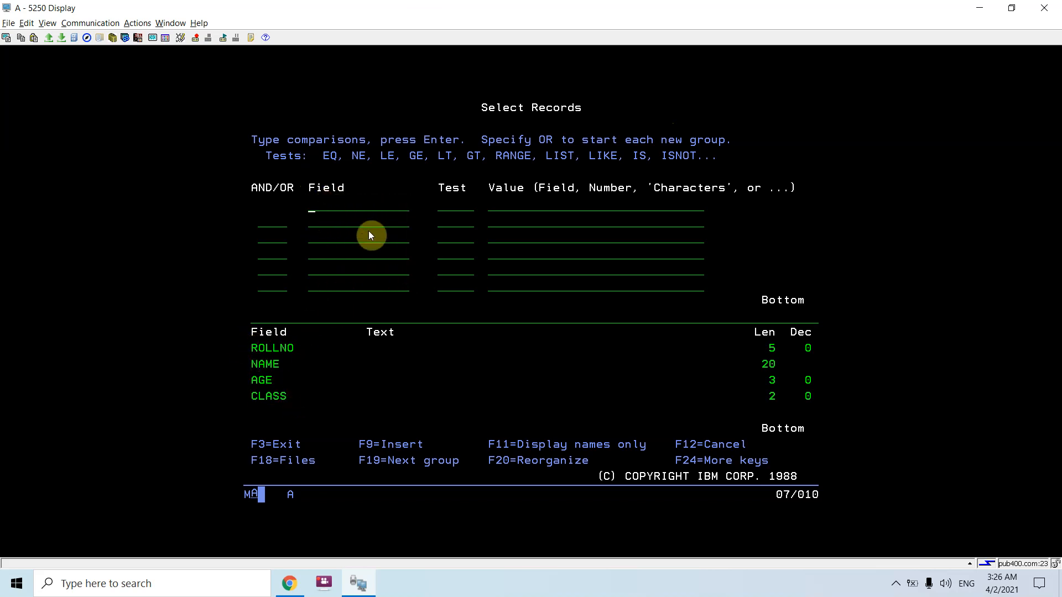
Enter the comparison CLASS EQ 1 and run the query to show the one matching record.
text(ROLLNO)
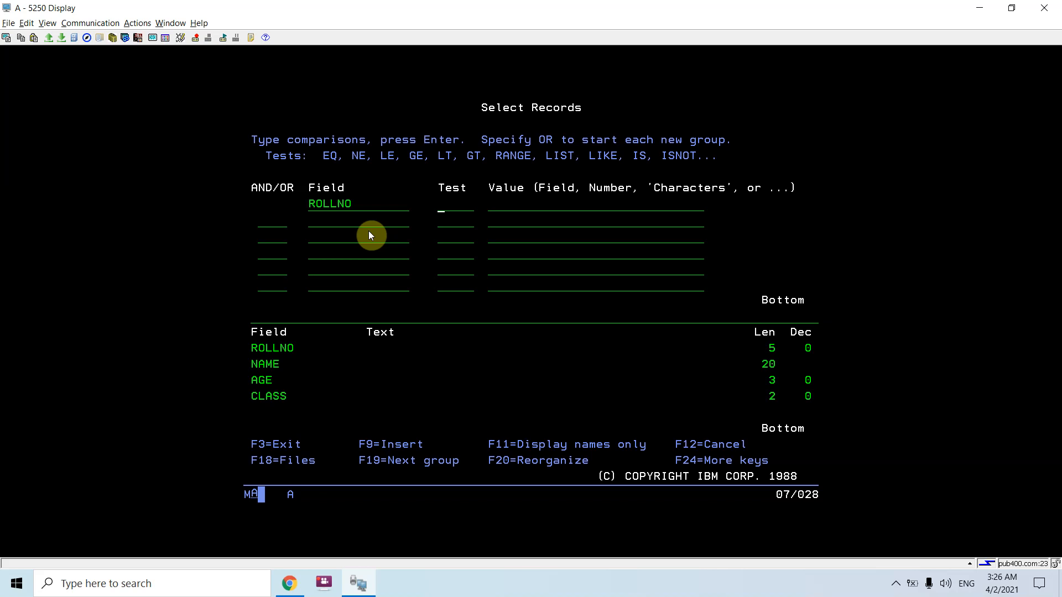
text(EQ)
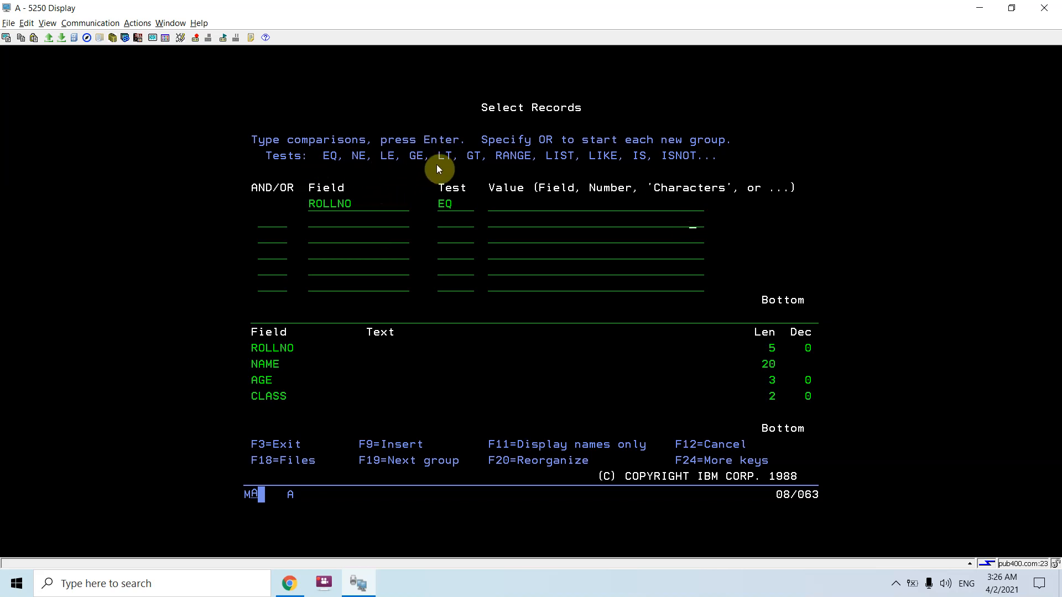
mouse_move(581, 160)
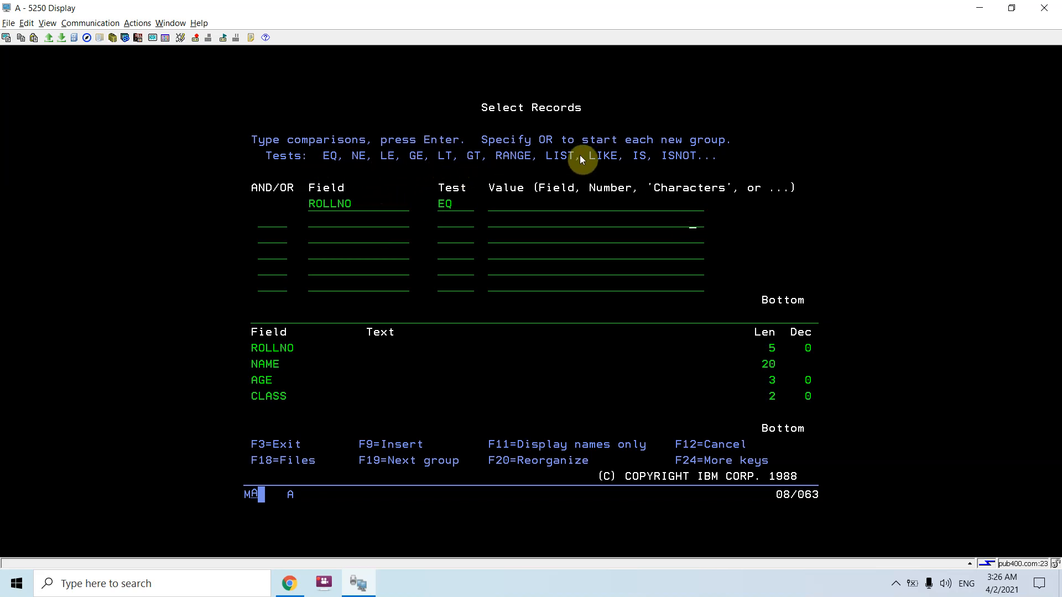
mouse_move(502, 218)
text(2)
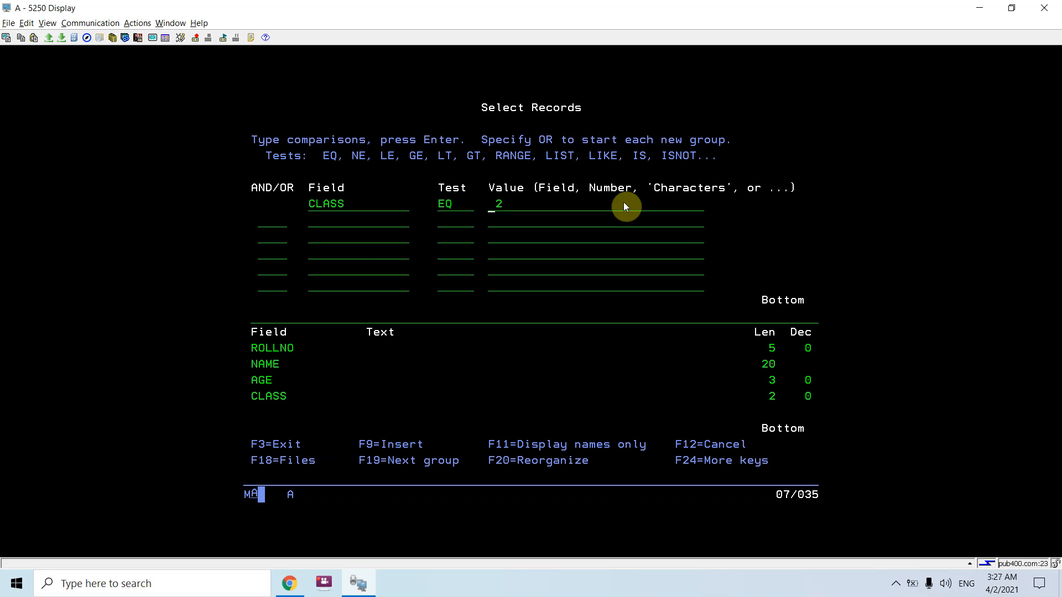
text(1)
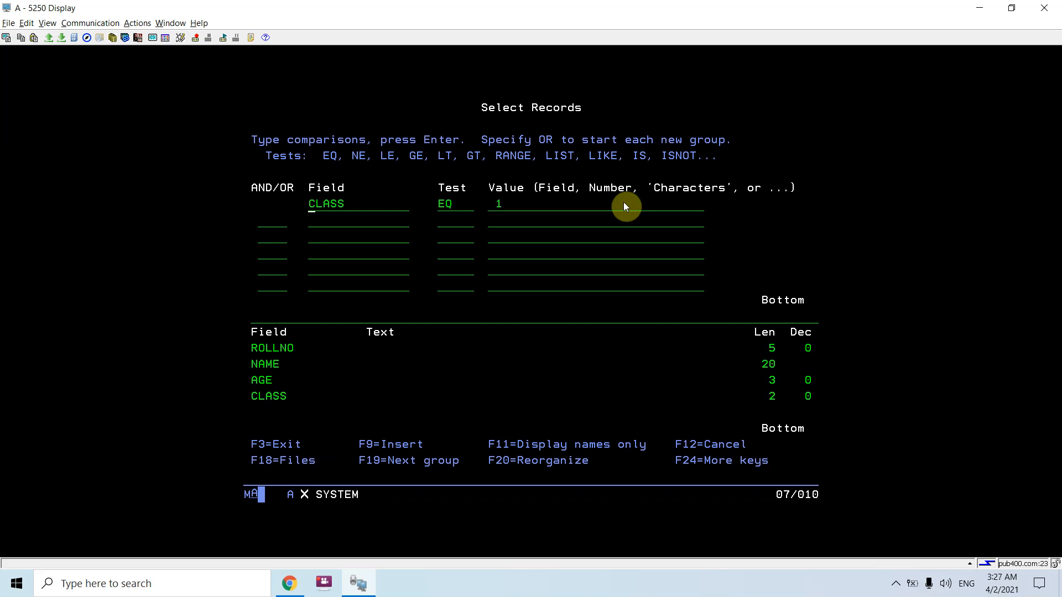
key(enter)
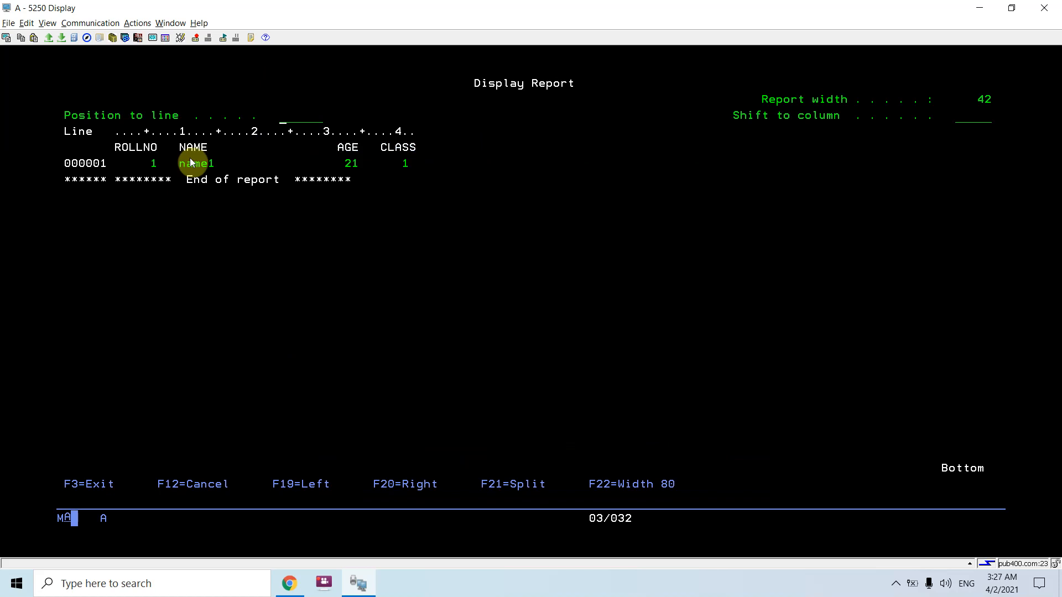
mouse_move(64, 196)
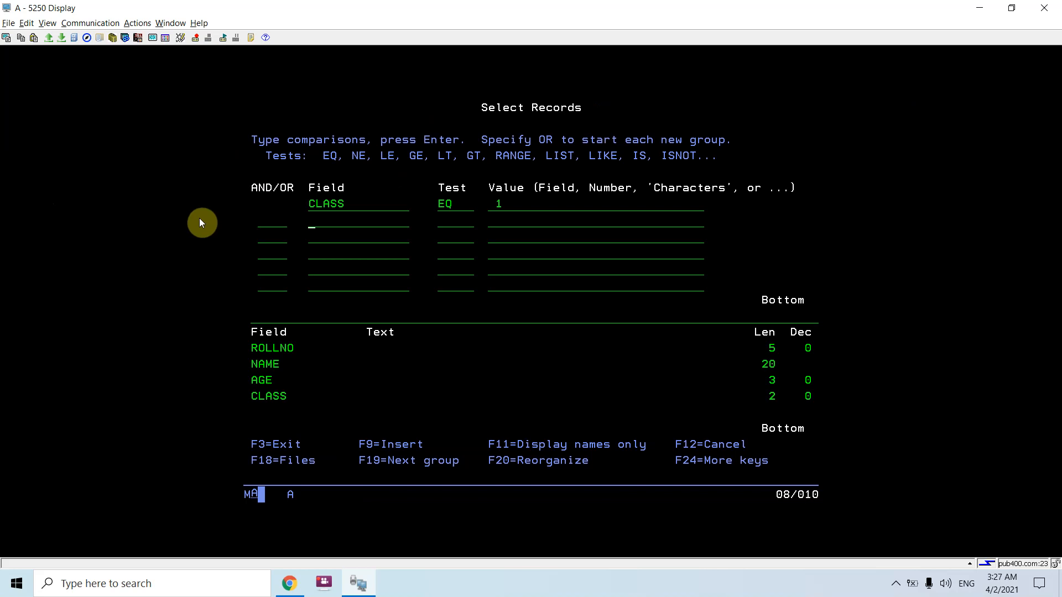
Overwrite the comparison with AGE LE 23 and run the query.
text(AGE)
click(596, 204)
text(23)
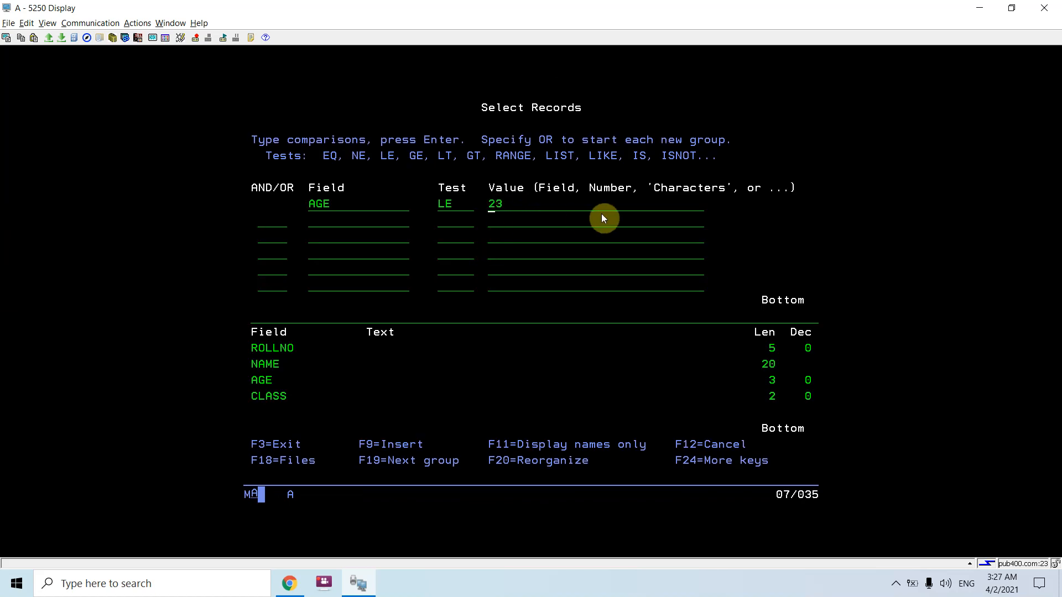
key(Backspace)
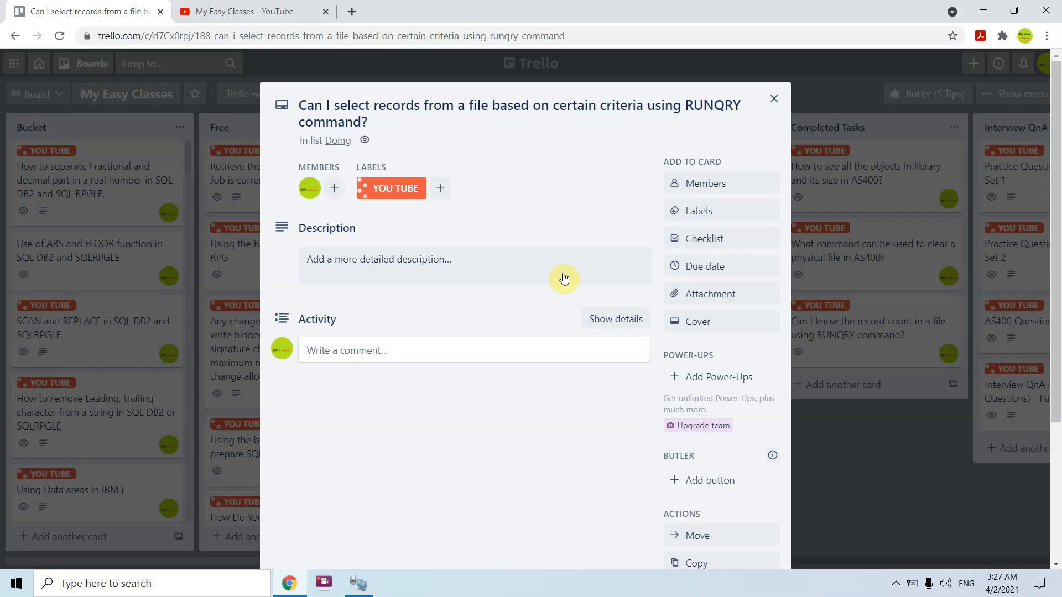
mouse_move(656, 65)
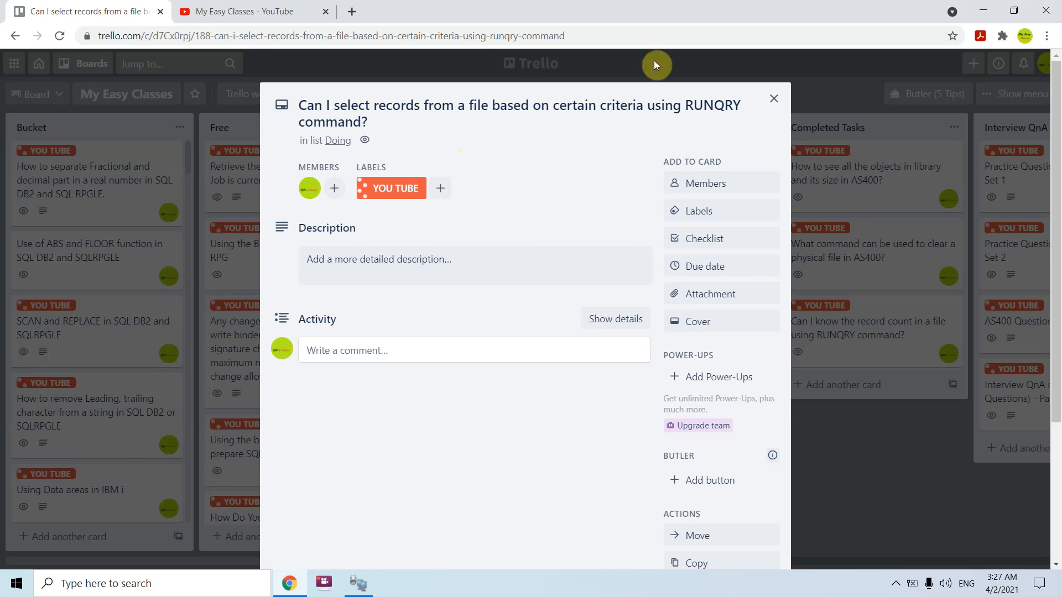
mouse_move(441, 264)
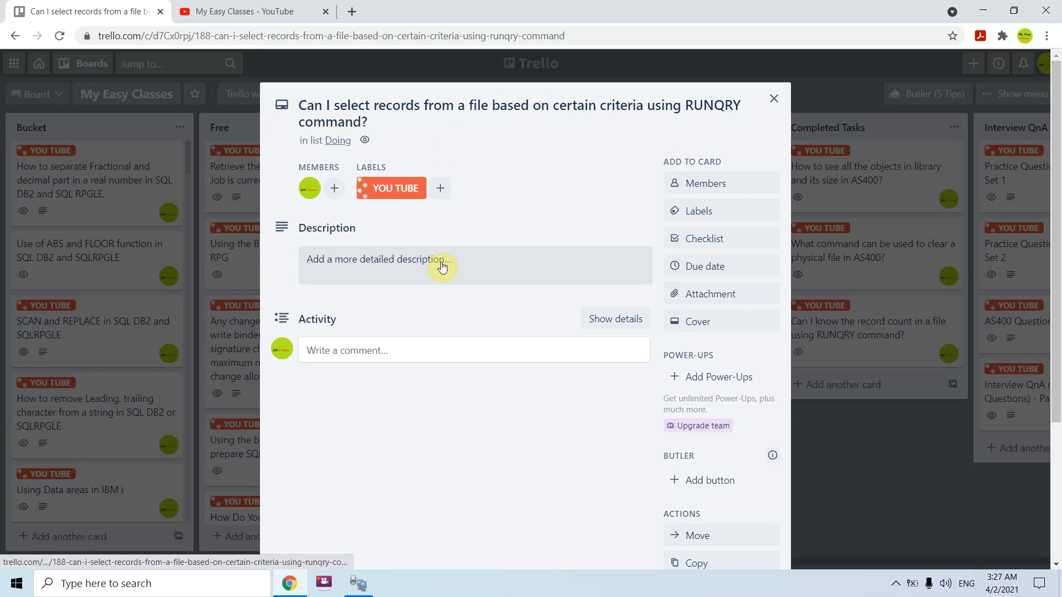